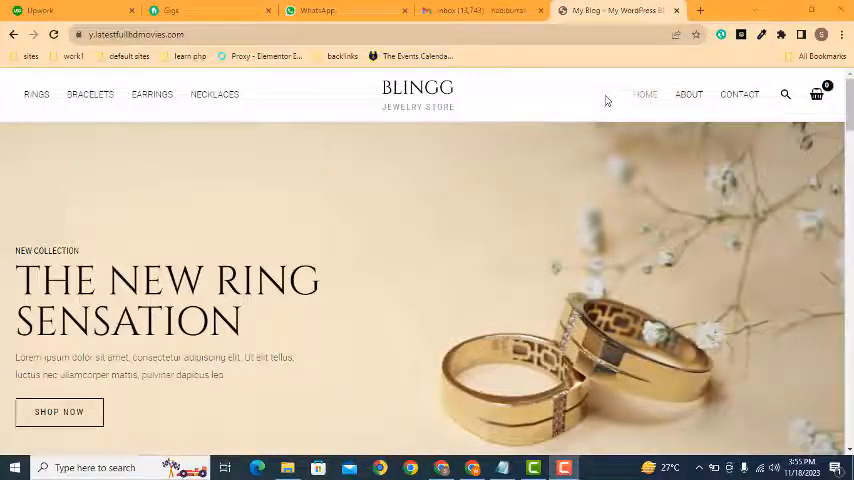
Leave the Blingg storefront for the /wp-admin dashboard and reveal the WooCommerce submenu.
scroll(down, 3)
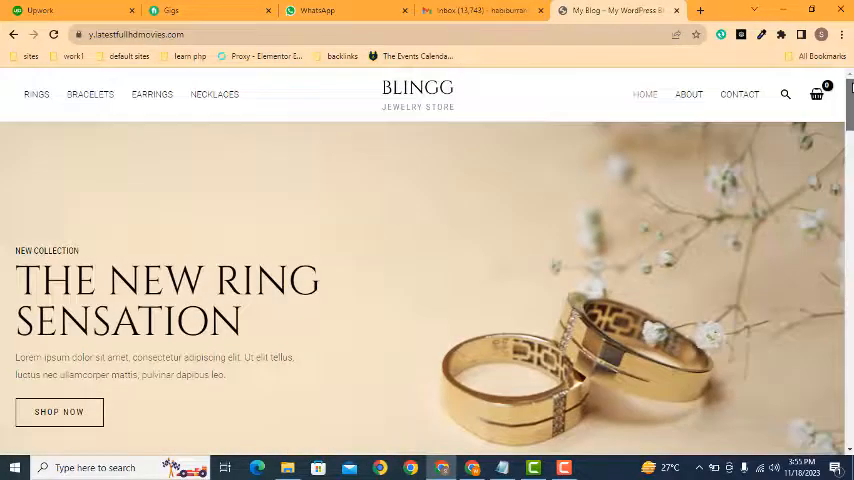
click(135, 34)
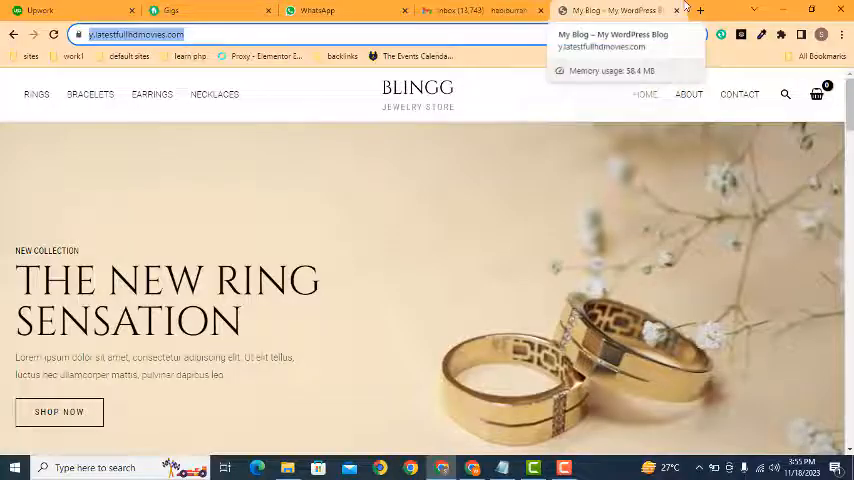
click(700, 10)
text(y.latestfullhdmovies.com/wp-admin/)
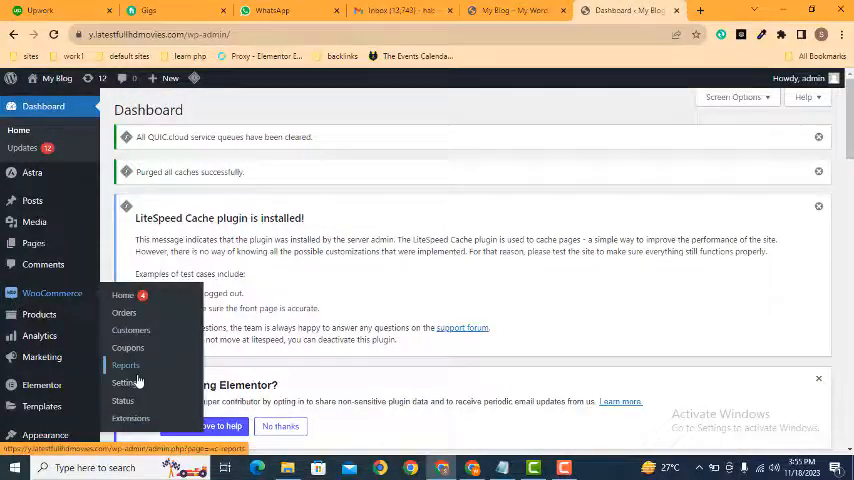
Go to WooCommerce Settings > Shipping > Shipping classes and add a blank class entry.
click(121, 383)
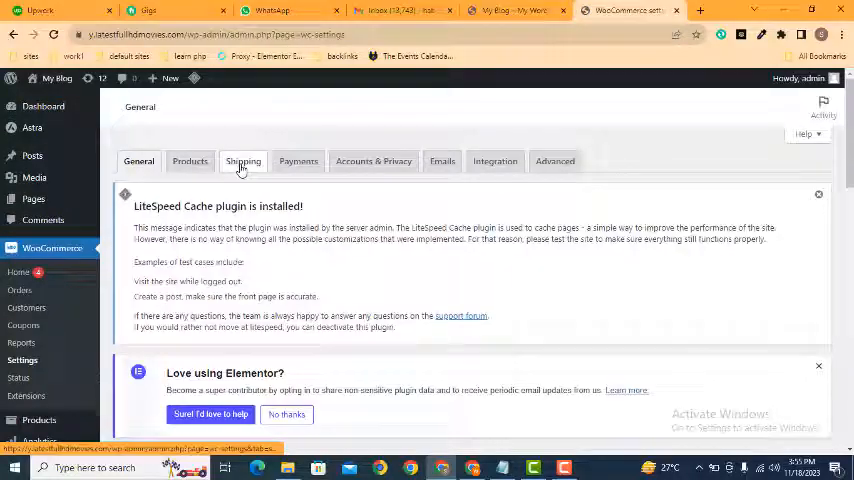
click(243, 161)
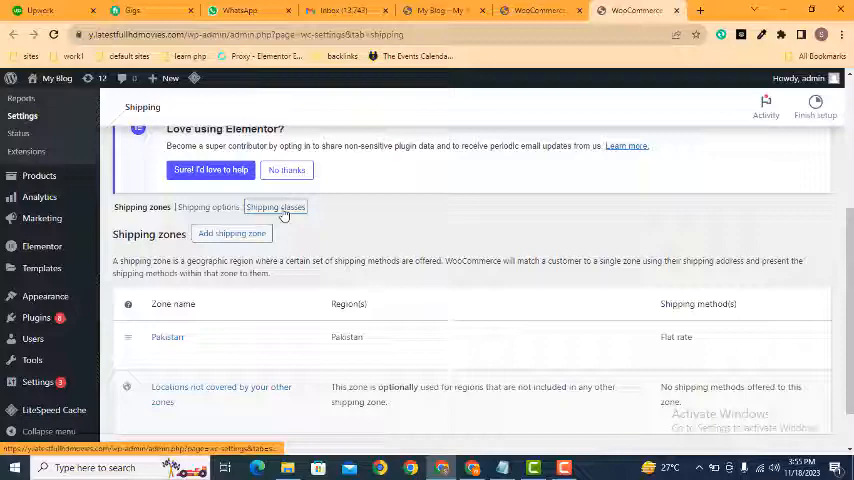
click(275, 207)
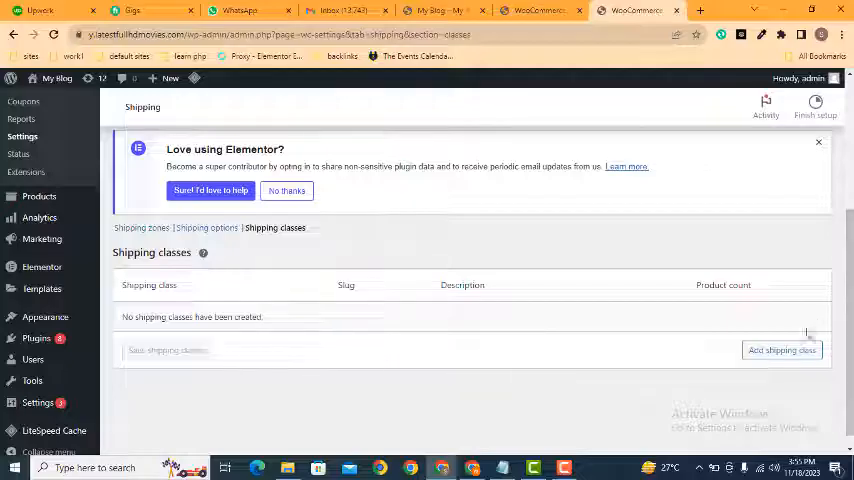
click(782, 350)
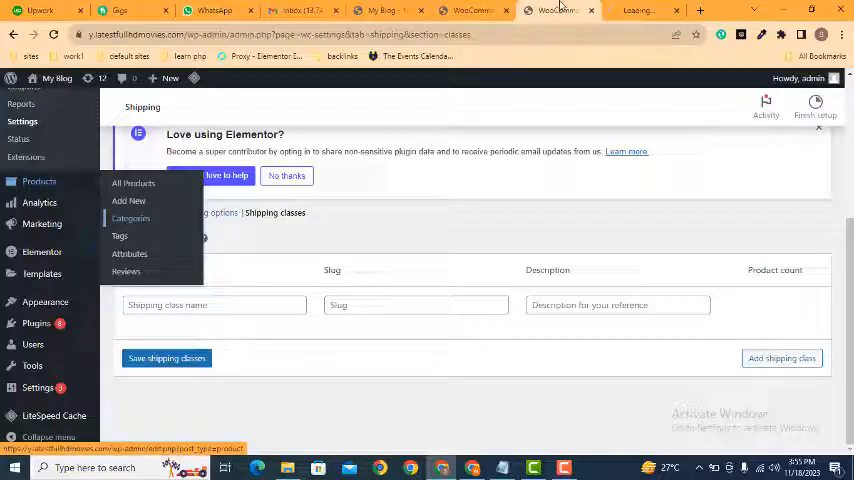
Name the new shipping class 'Rings' and save the shipping classes.
click(131, 218)
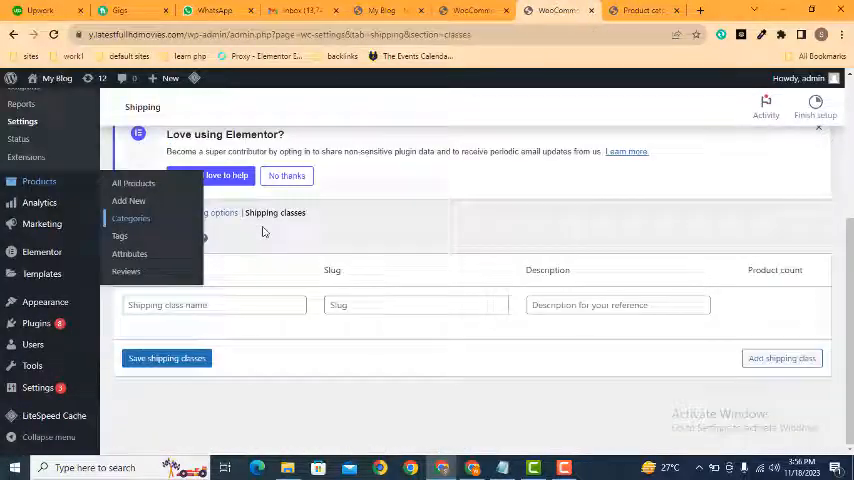
text(Rings)
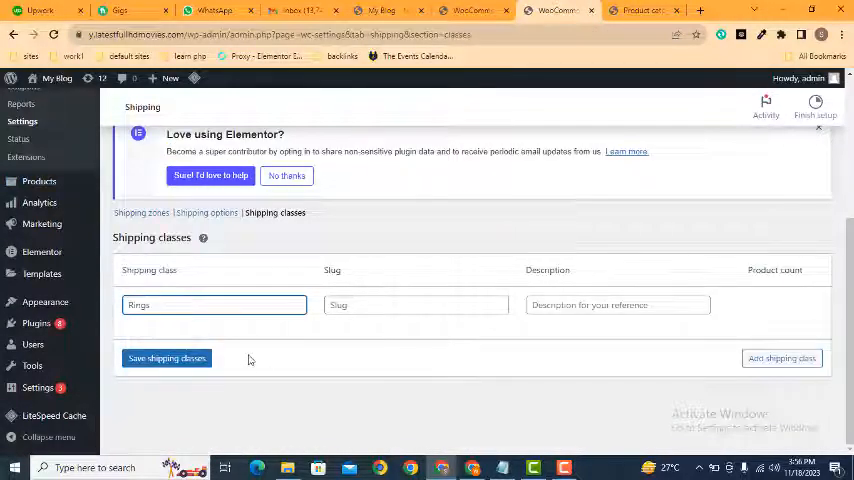
click(166, 358)
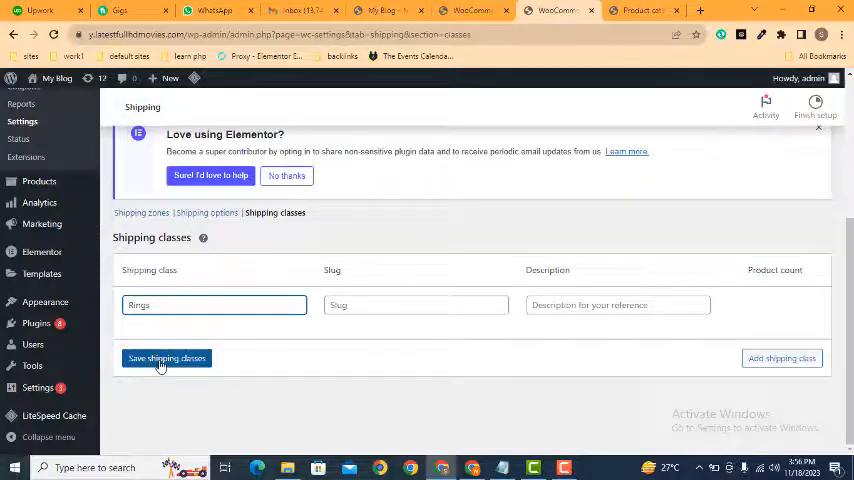
click(166, 358)
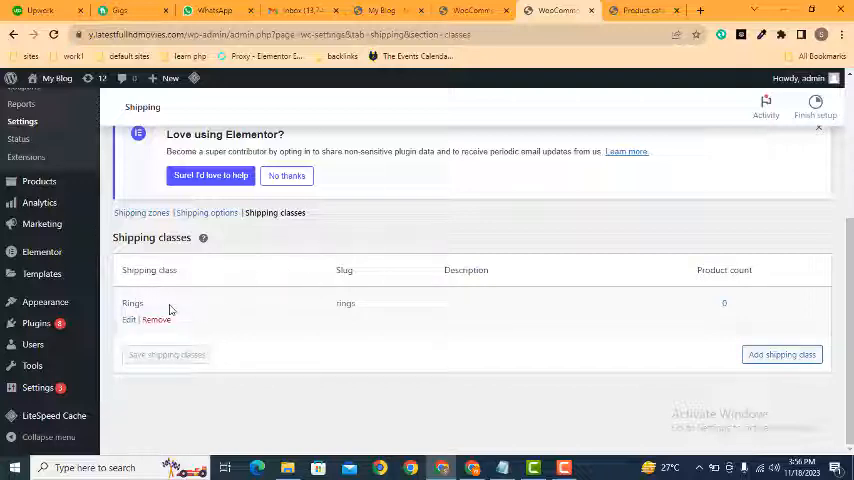
mouse_move(180, 302)
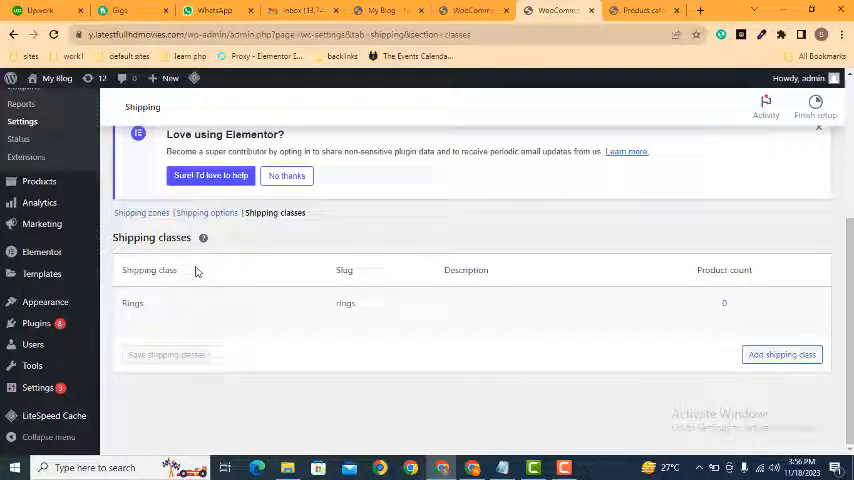
Open the Pakistan shipping zone, then preview and dismiss the Add shipping method dialog.
click(141, 212)
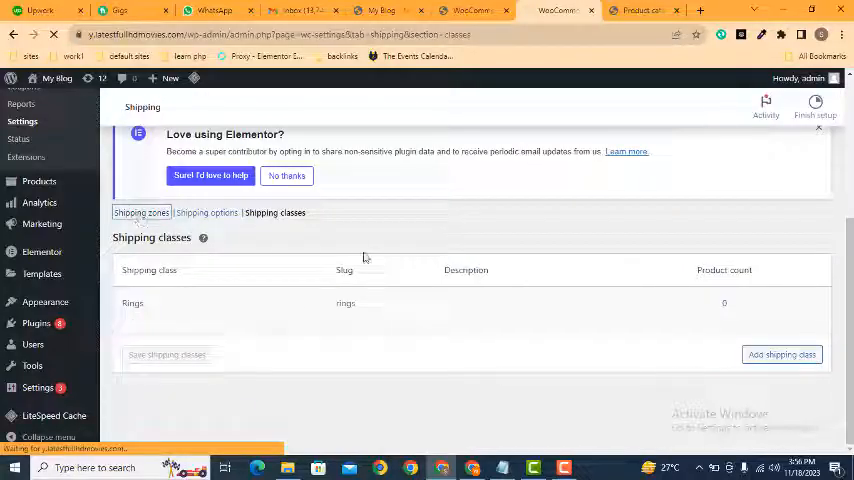
click(141, 212)
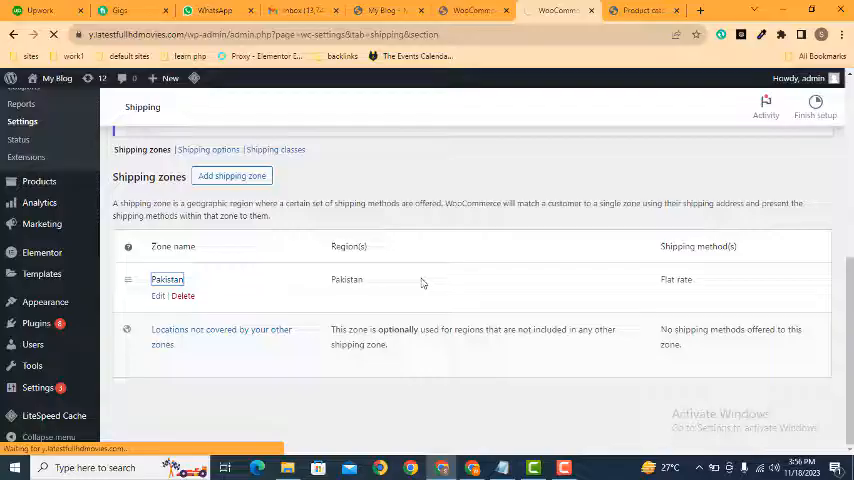
click(167, 279)
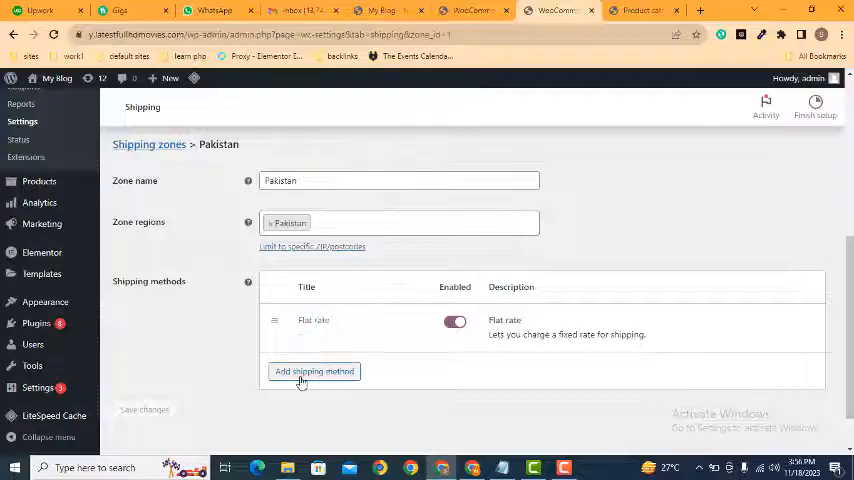
click(315, 371)
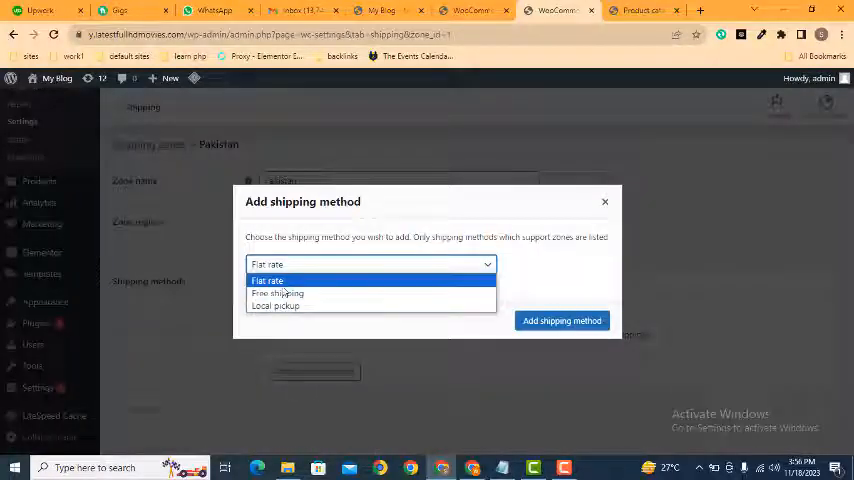
click(561, 320)
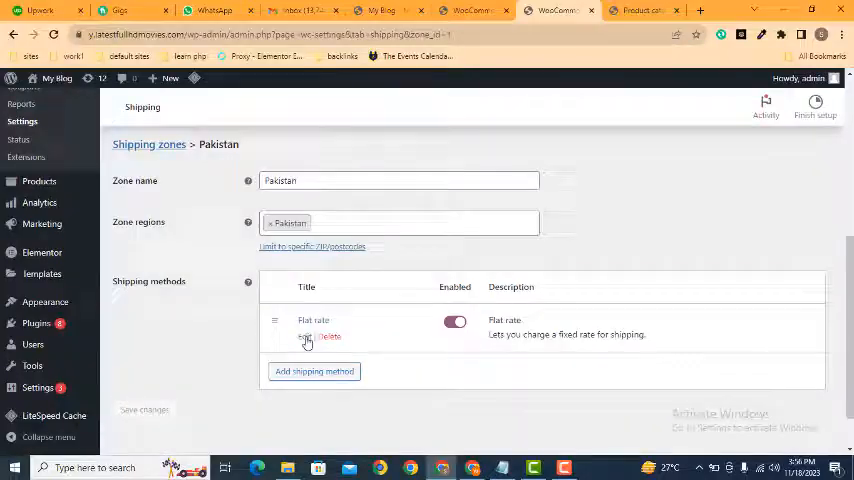
Set Pakistan's flat rate: Rings class cost 20, base cost 0, no-class cost 10.
click(305, 336)
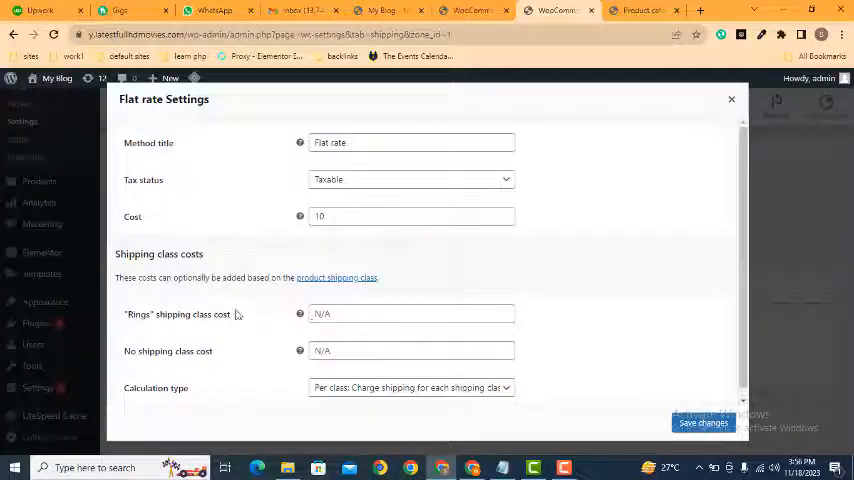
mouse_move(135, 328)
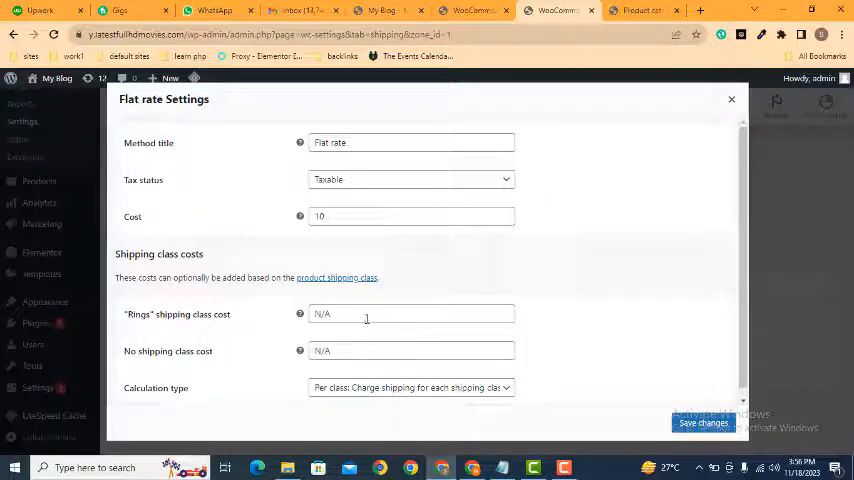
click(411, 314)
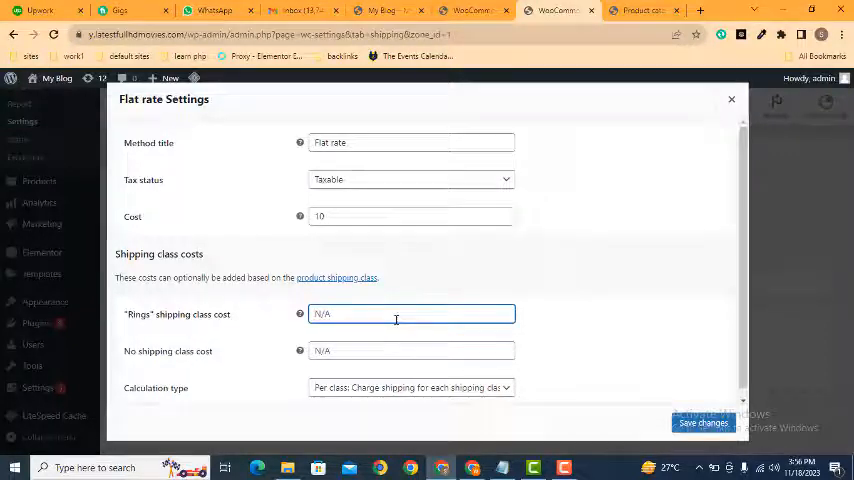
mouse_move(475, 243)
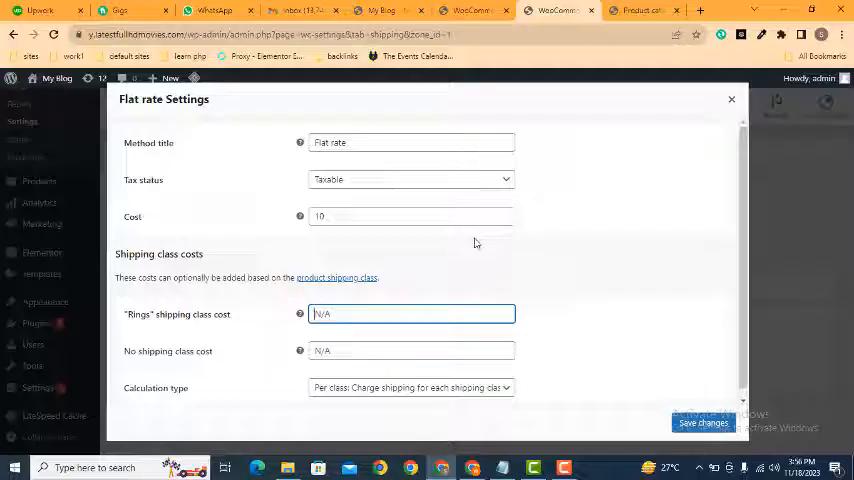
text(20)
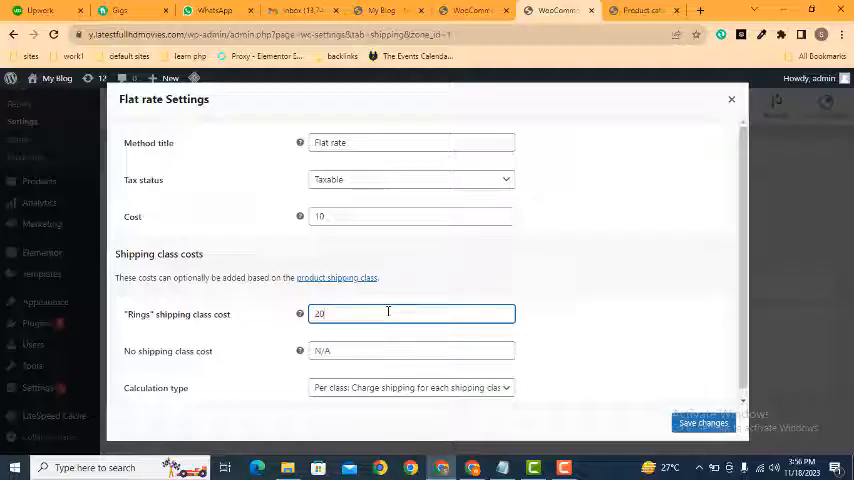
click(411, 216)
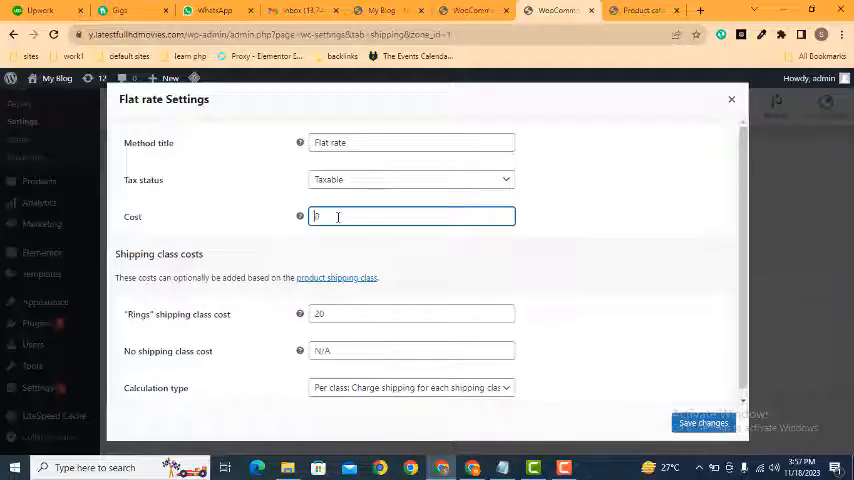
click(410, 350)
text(10)
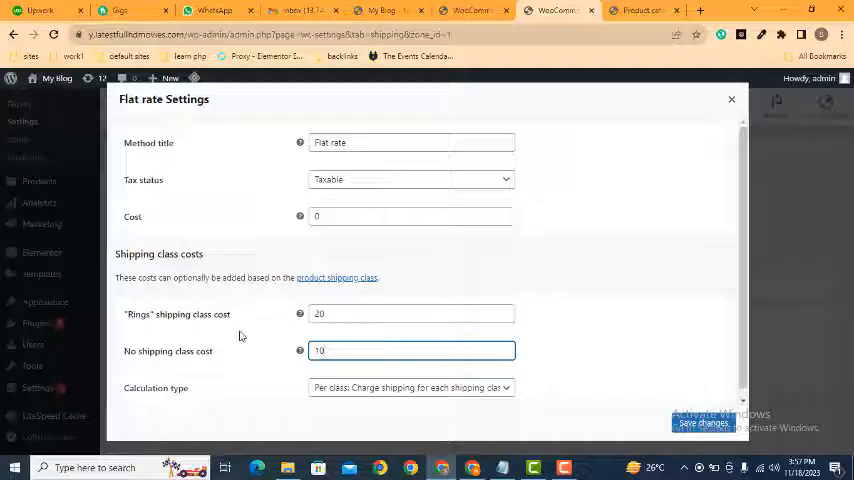
mouse_move(152, 325)
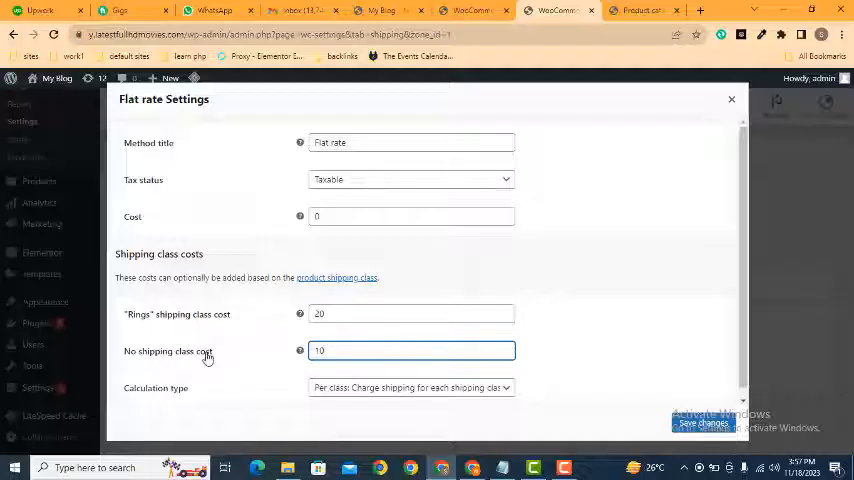
mouse_move(716, 398)
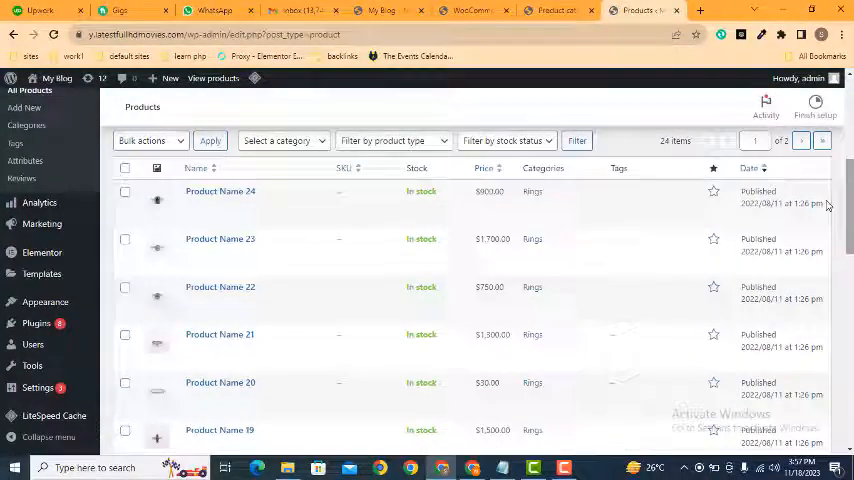
mouse_move(220, 239)
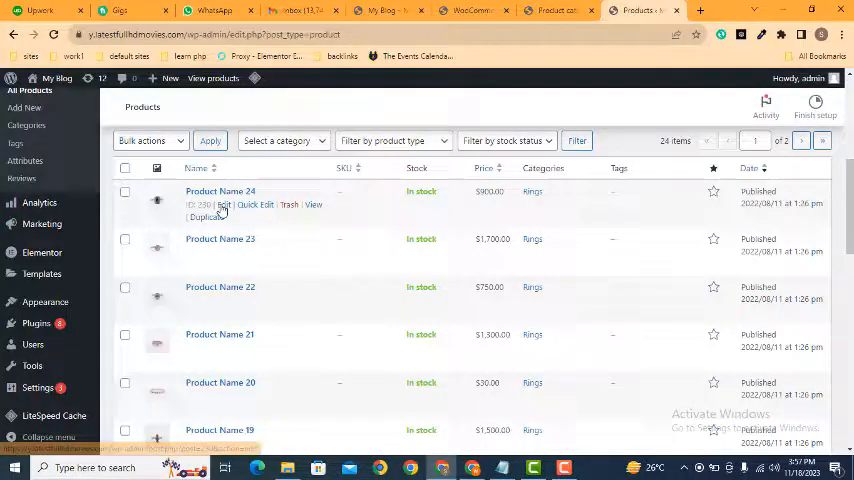
Assign Product Name 24 the Rings shipping class, update it, and open its store page.
click(223, 204)
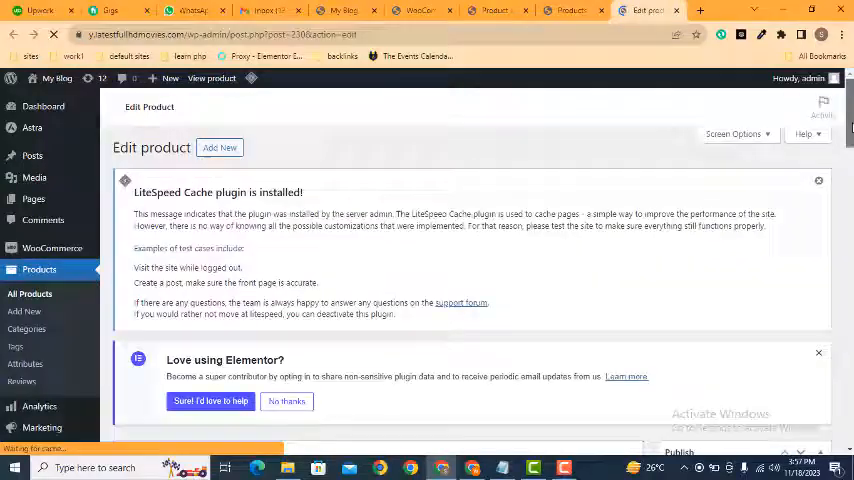
scroll(down, 3)
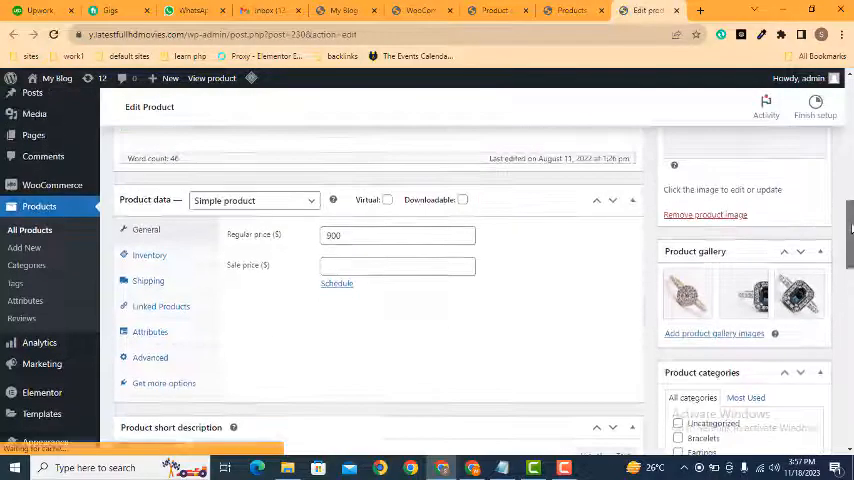
click(148, 281)
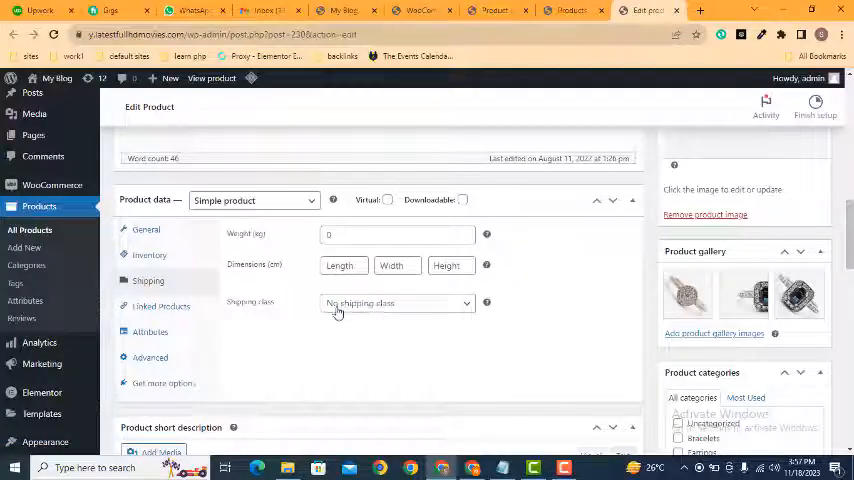
click(397, 303)
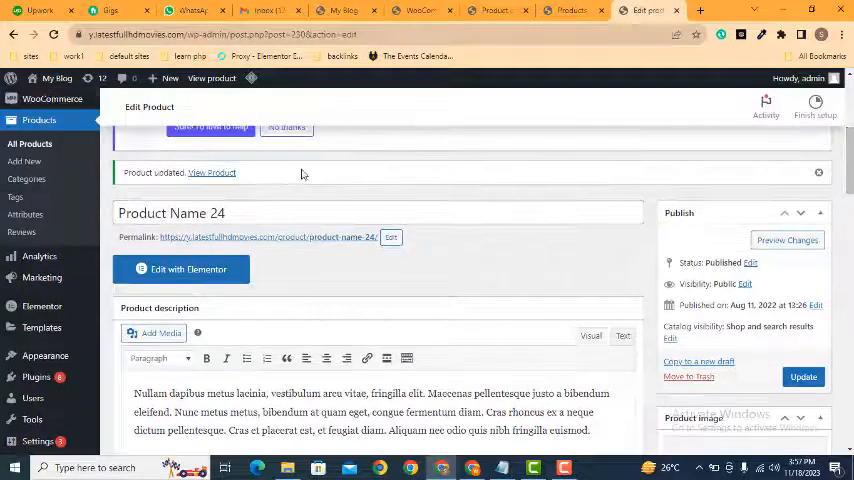
right_click(211, 172)
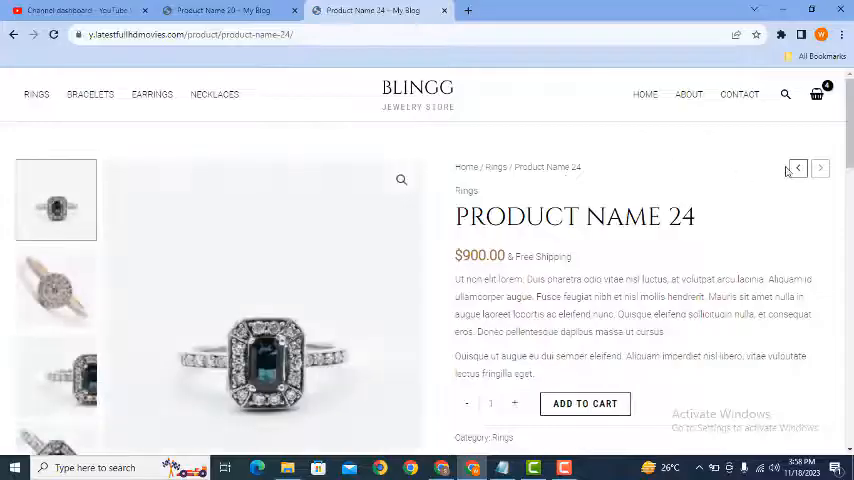
Add Product Name 24 to the cart and view the cart totalling $2,320 with $30 shipping.
scroll(down, 3)
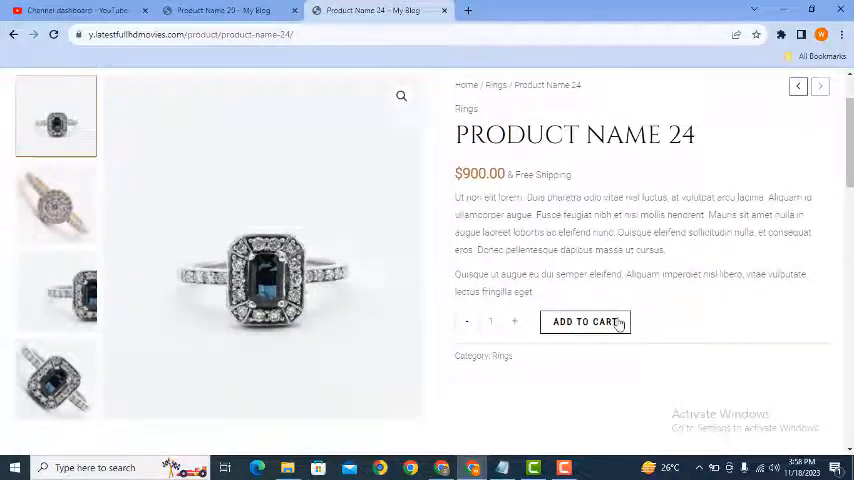
click(585, 321)
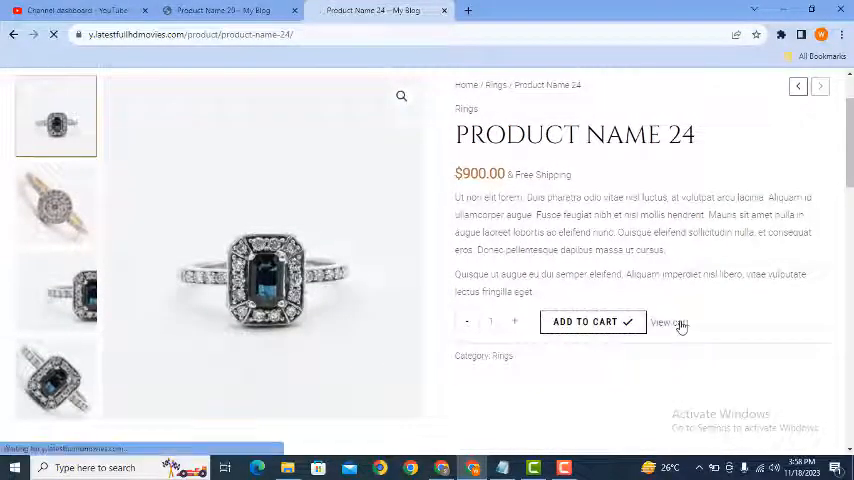
click(667, 322)
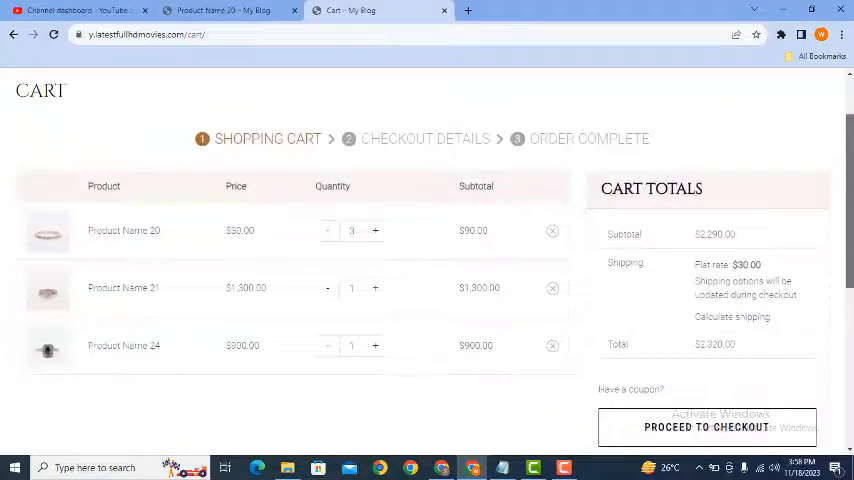
scroll(down, 3)
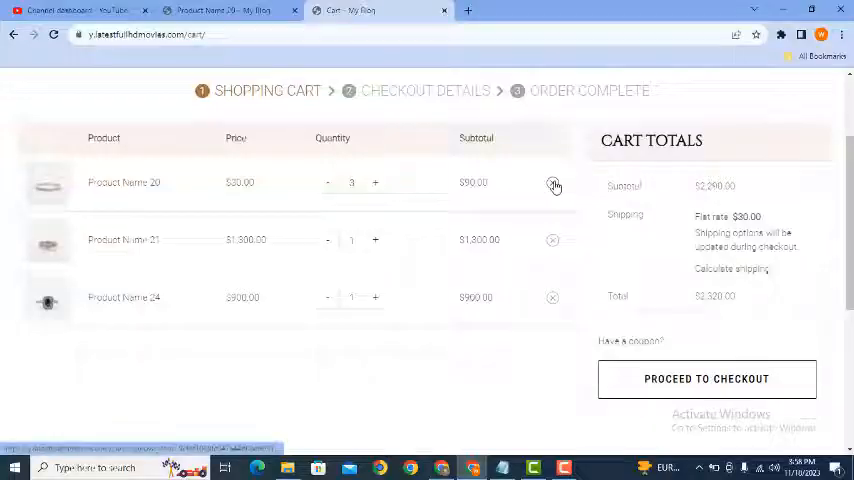
Remove Product Name 20 and Product Name 21, leaving $920 with $20 shipping.
click(555, 186)
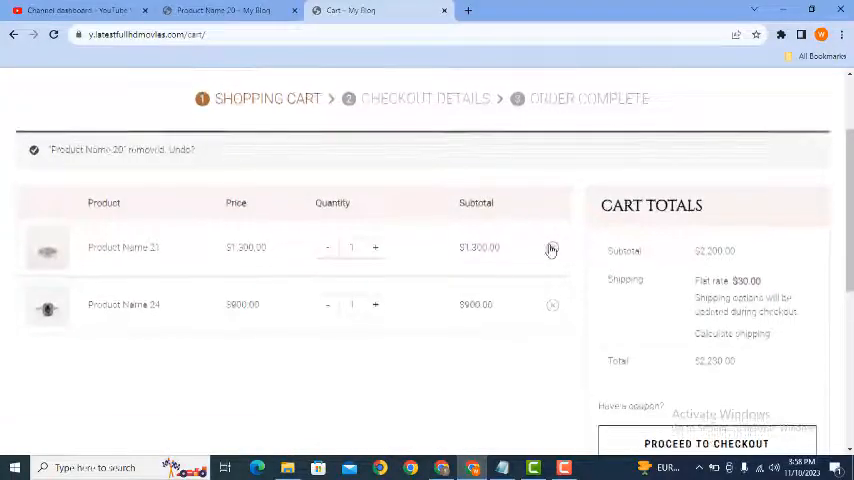
click(551, 247)
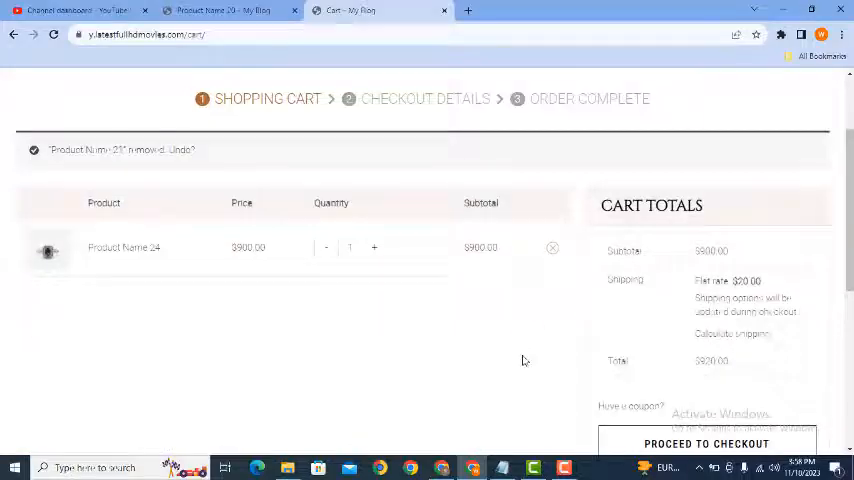
scroll(down, 3)
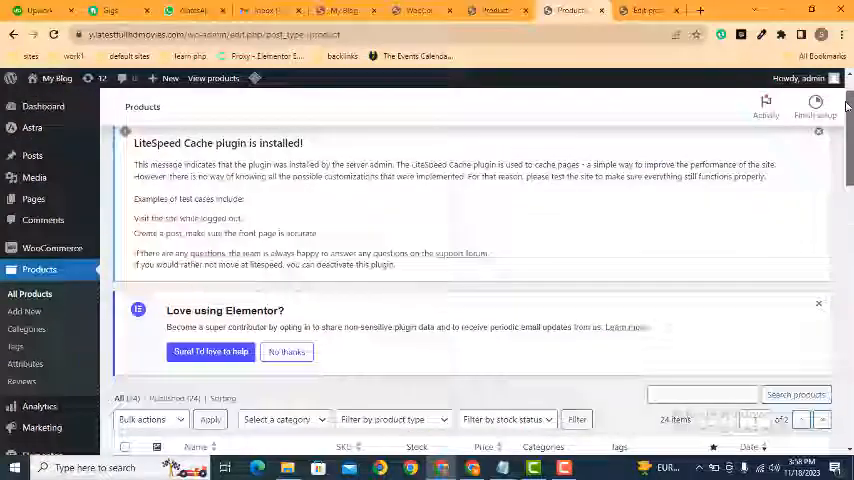
Scroll the admin products list down to Product Name 18 through 12.
scroll(down, 3)
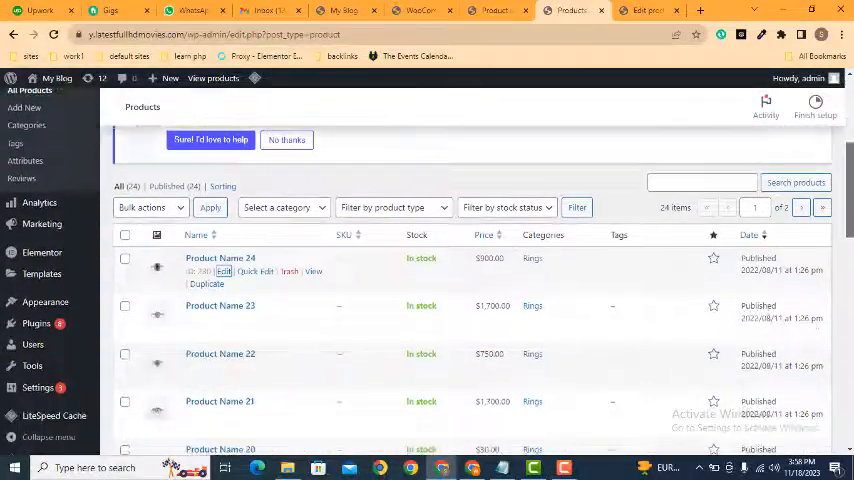
scroll(down, 3)
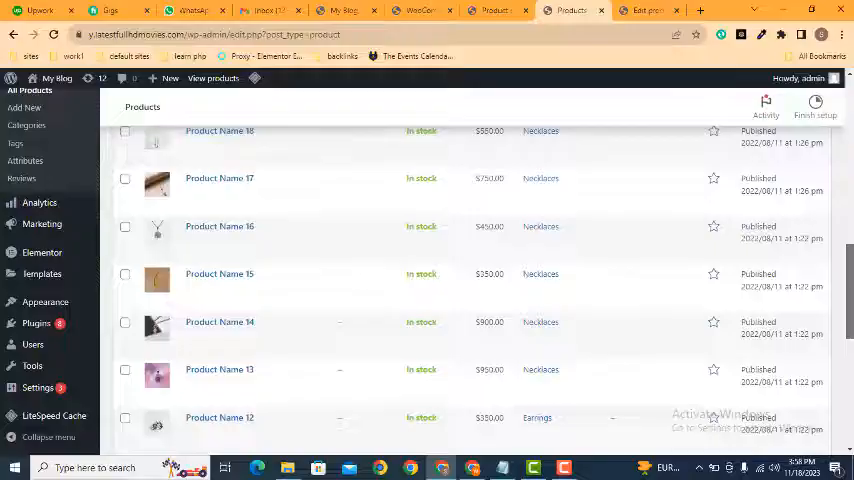